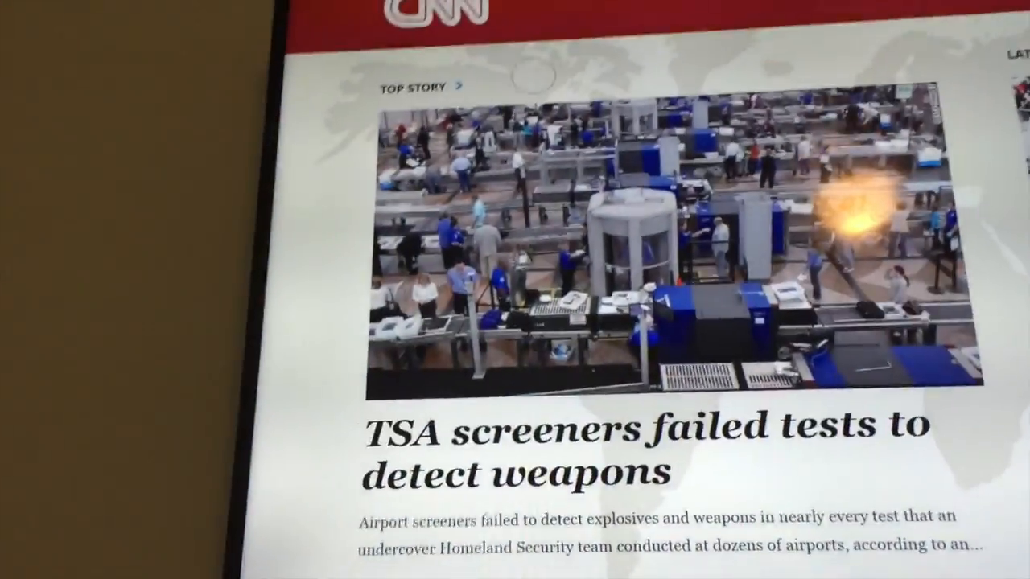
# Search 'sp' from the Search charm and launch Windows Speech Recognition
pyautogui.scroll(-3)
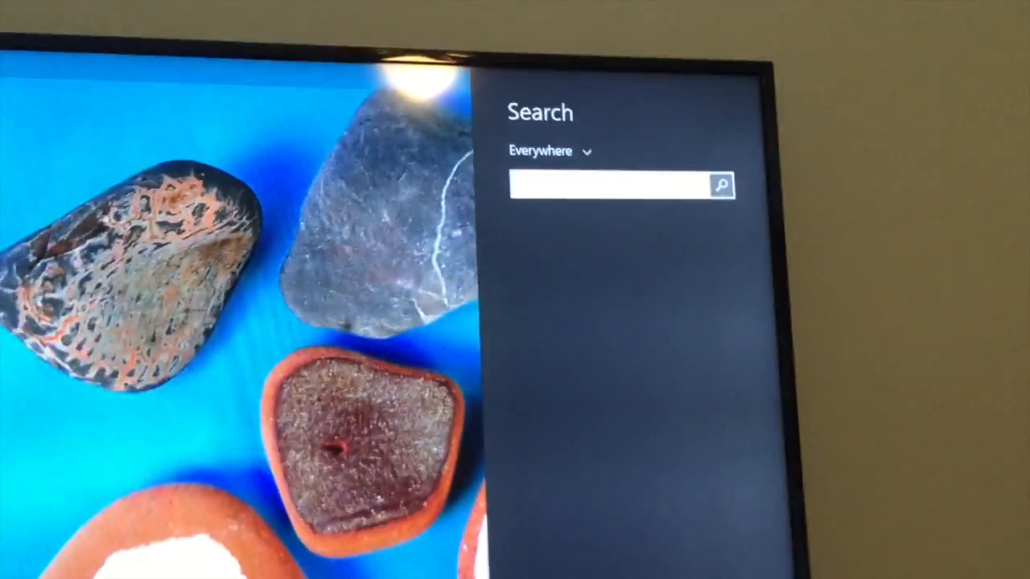
pyautogui.write('speech Recognition')
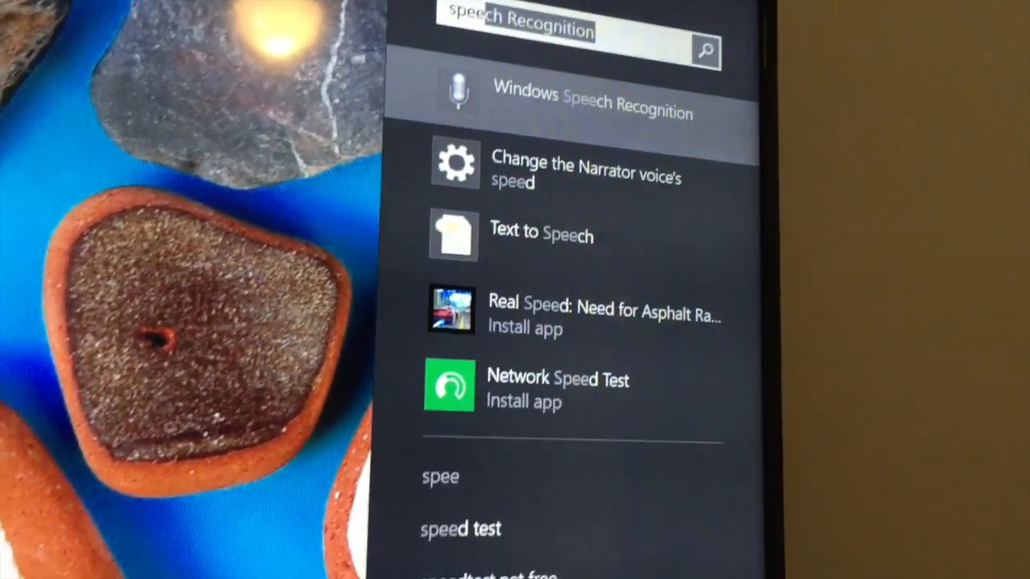
pyautogui.click(594, 90)
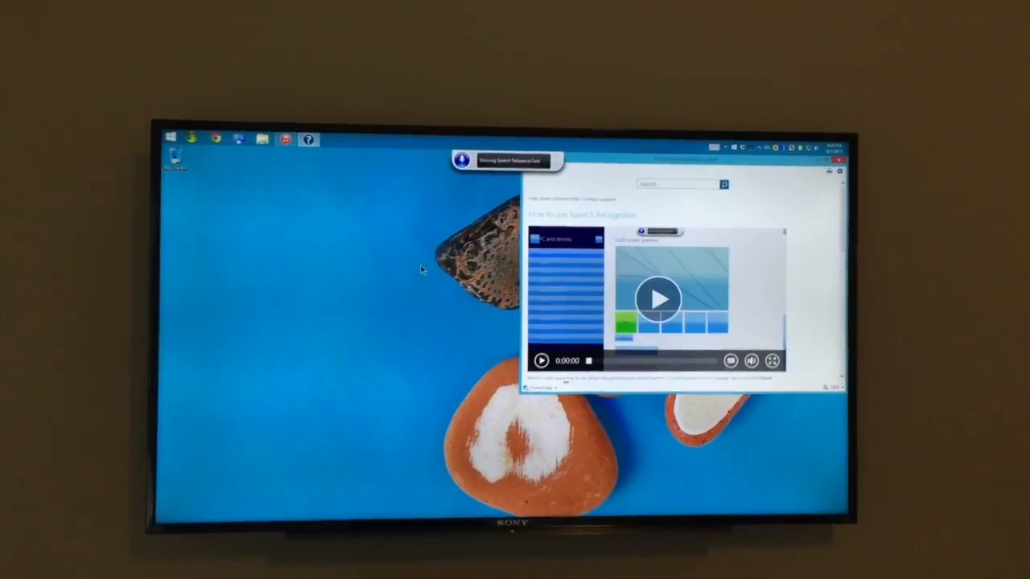
# View the Austin hourly forecast in Weather, then return to Start and launch the CNN app
pyautogui.click(839, 170)
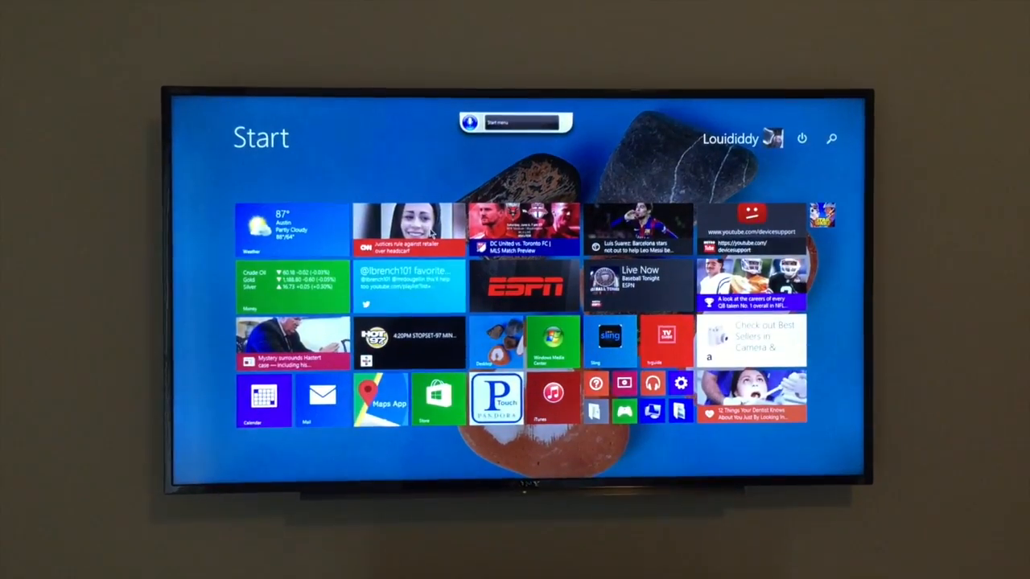
pyautogui.click(292, 228)
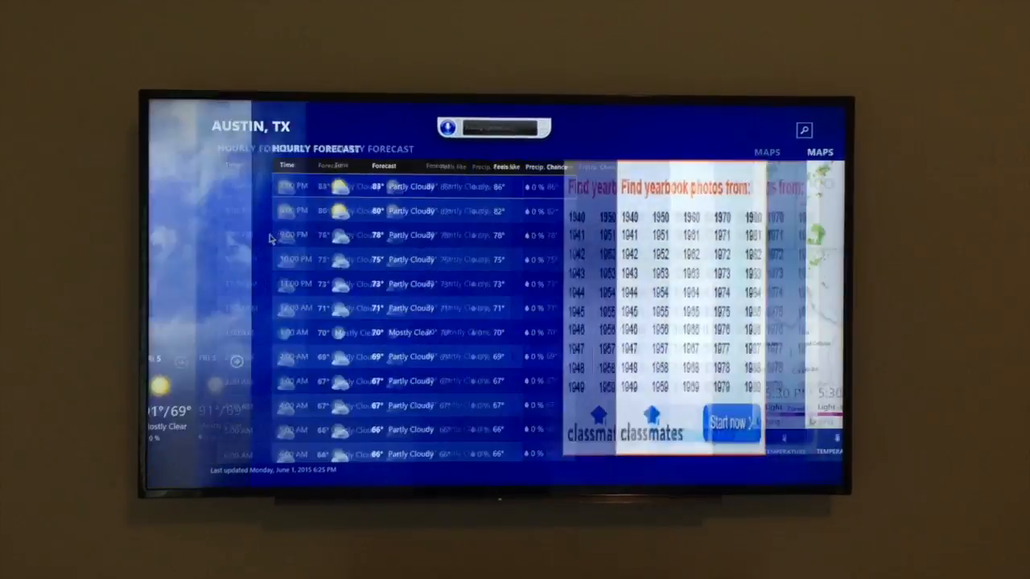
pyautogui.press('pageup')
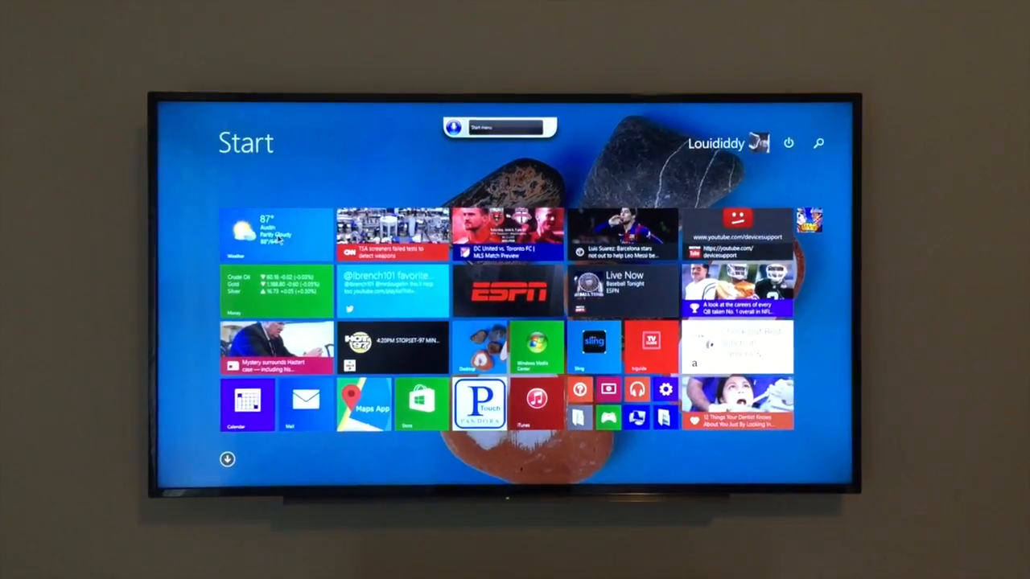
pyautogui.click(393, 231)
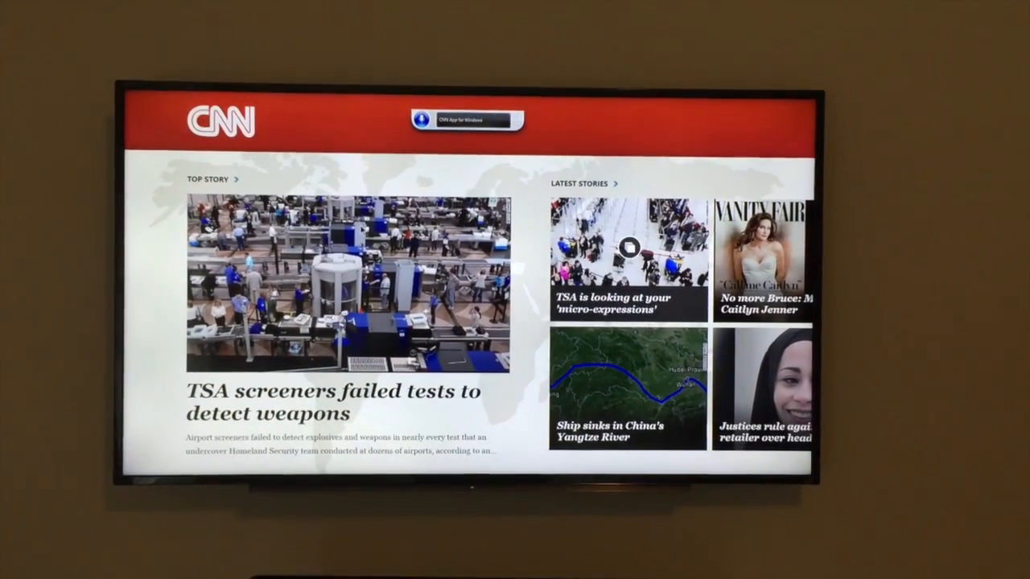
pyautogui.press('pagedown')
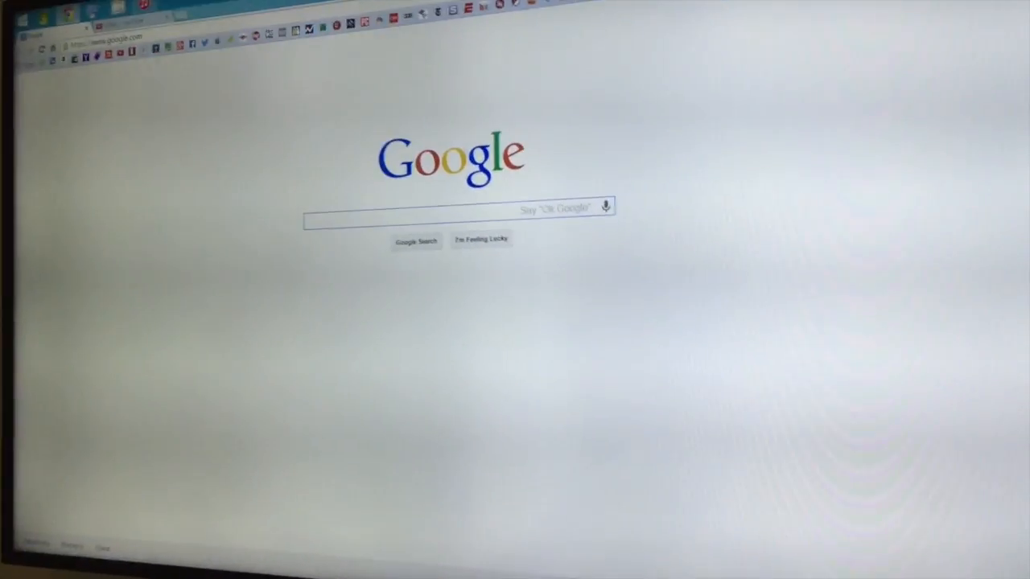
# Search Google for 'who's playing in the NBA finals this year'
pyautogui.click(606, 207)
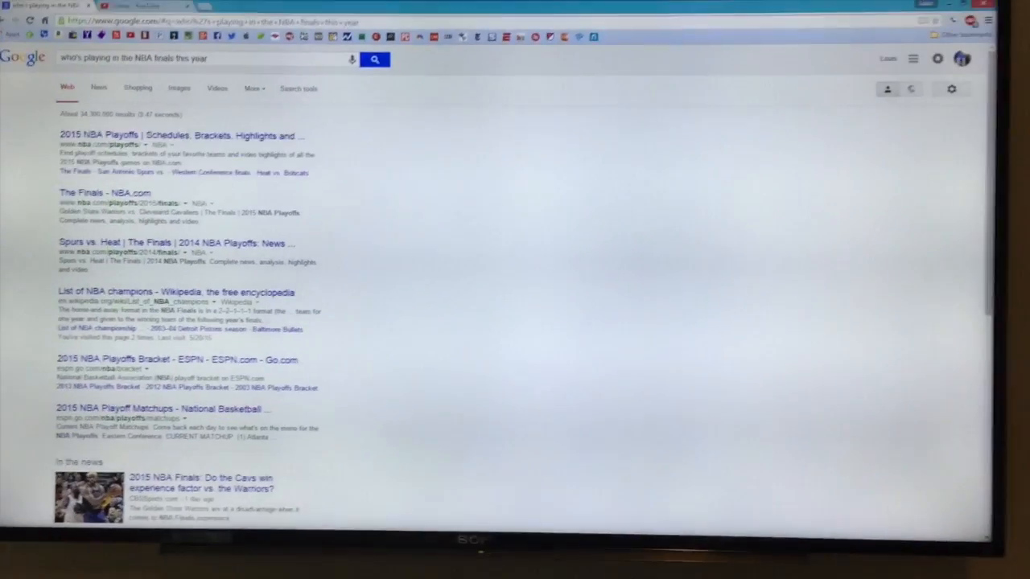
pyautogui.click(352, 58)
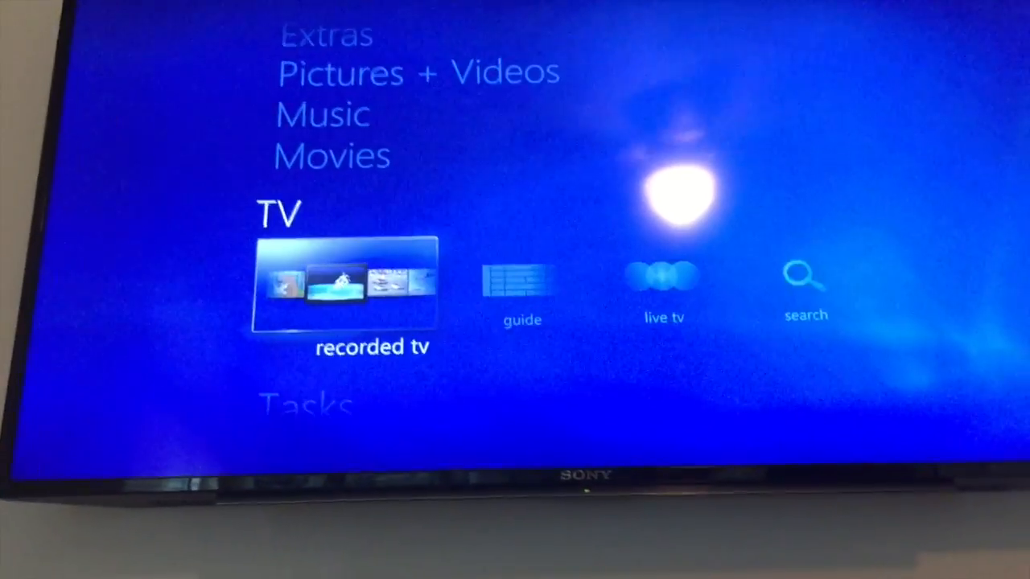
# Move through Media Center's TV menu entries to recorded TV, guide and live TV
pyautogui.press('right')
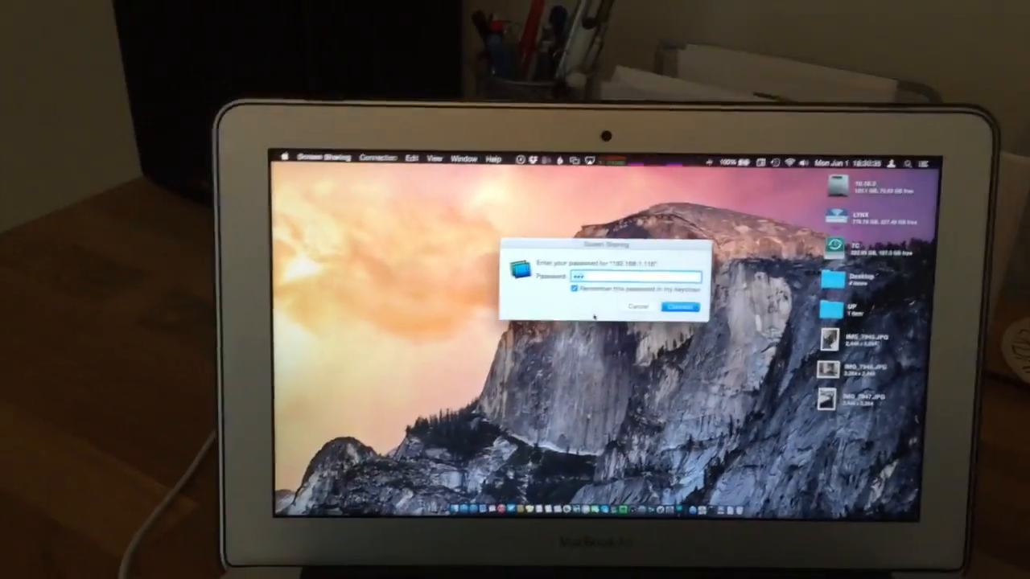
# Connect to the remote computer with the entered password remembered
pyautogui.click(680, 308)
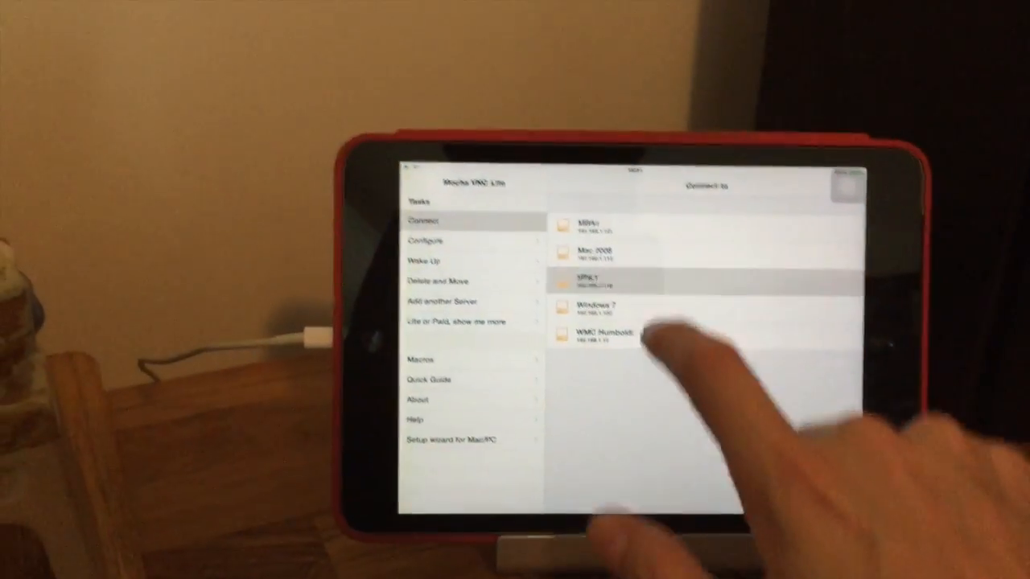
# Pick a saved server from Mocha VNC Lite's Connect to list
pyautogui.click(612, 334)
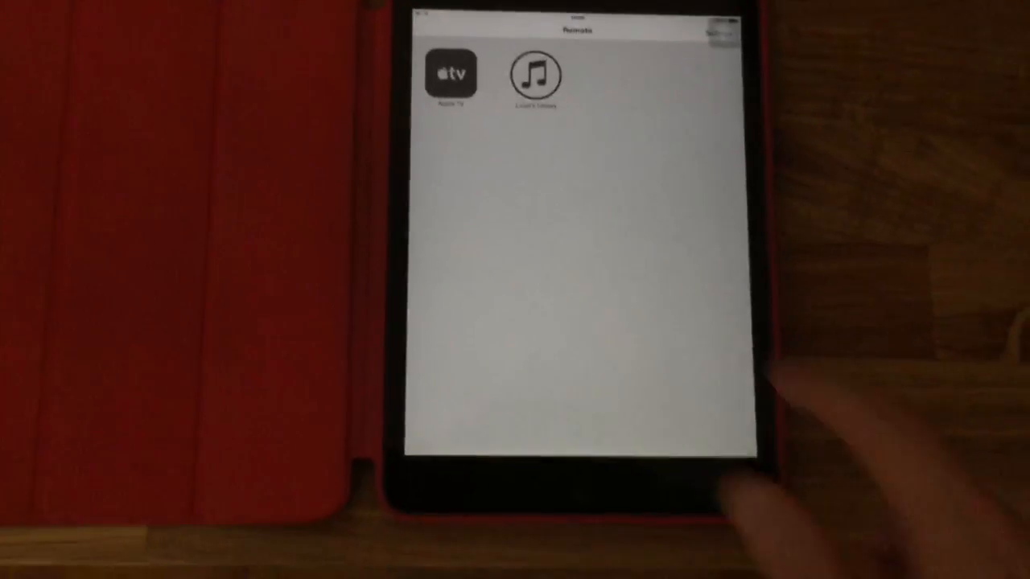
# Open the iTunes library in Remote and play a Recently Added song
pyautogui.click(535, 74)
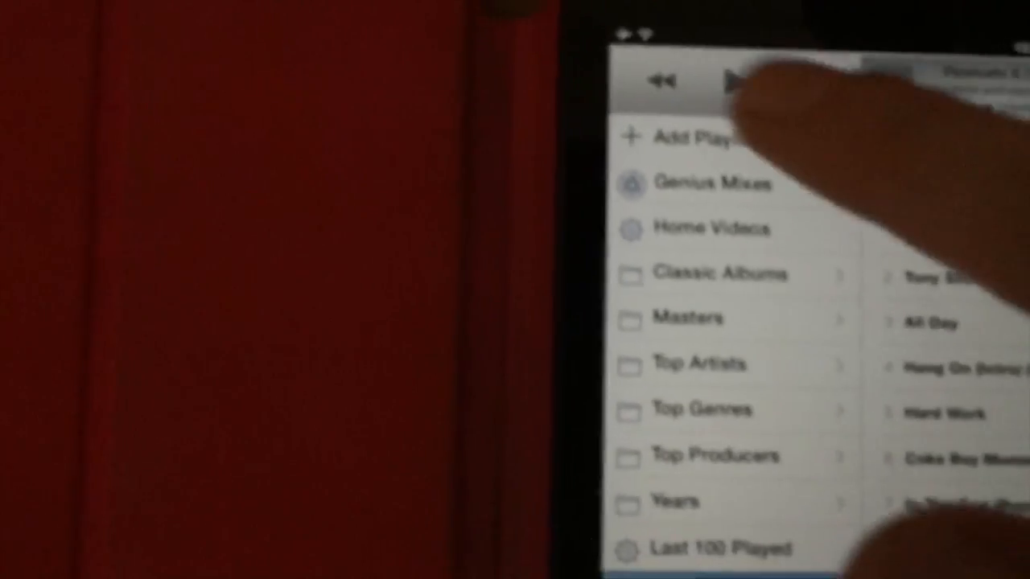
pyautogui.click(737, 79)
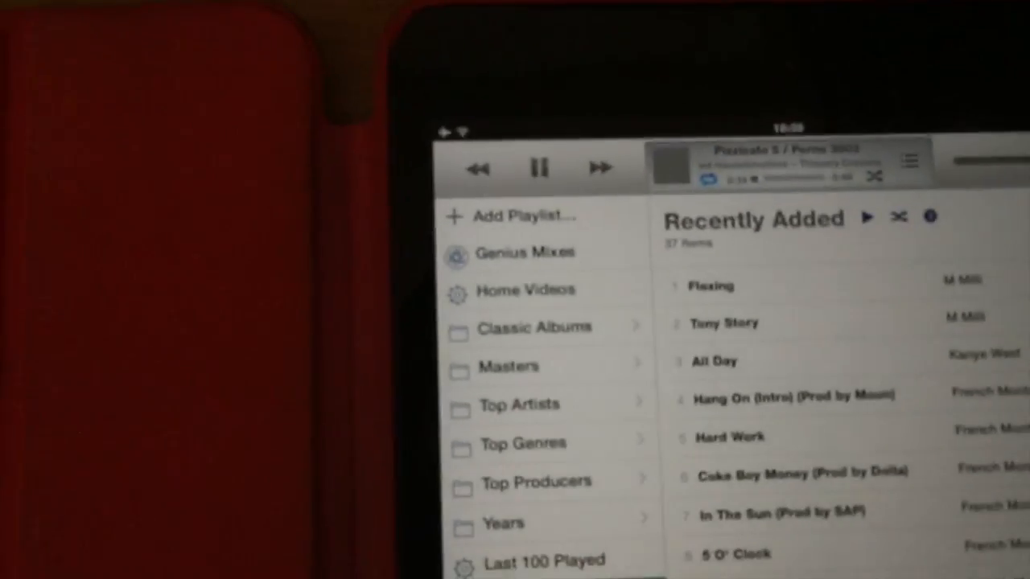